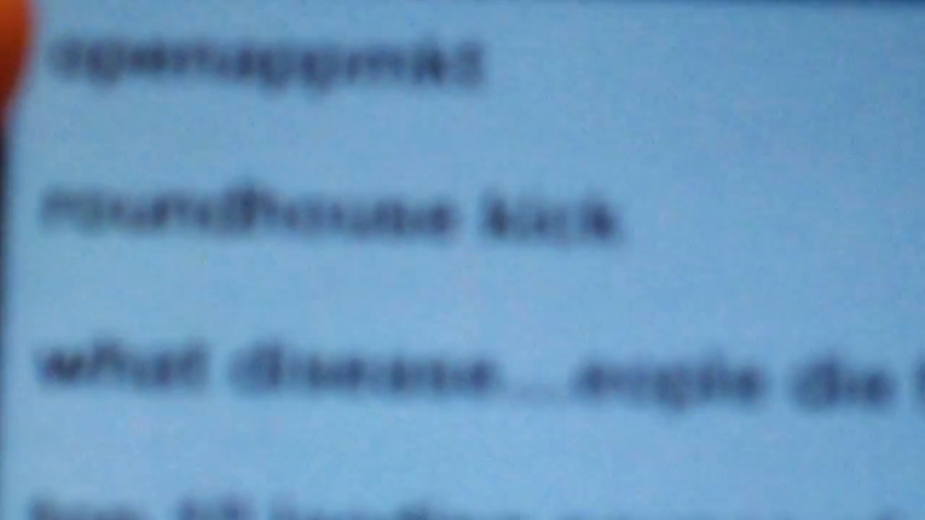
{"action": "scroll", "scroll_direction": "down", "scroll_amount": 3}
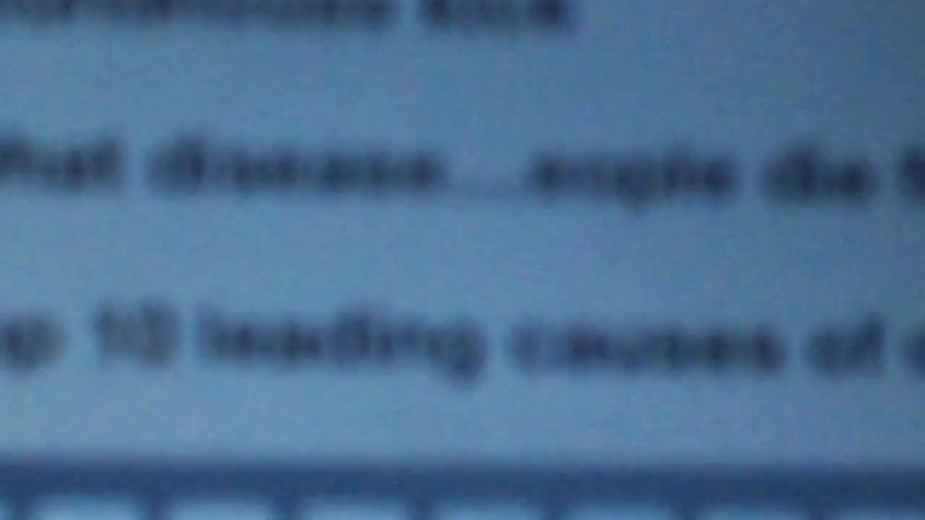